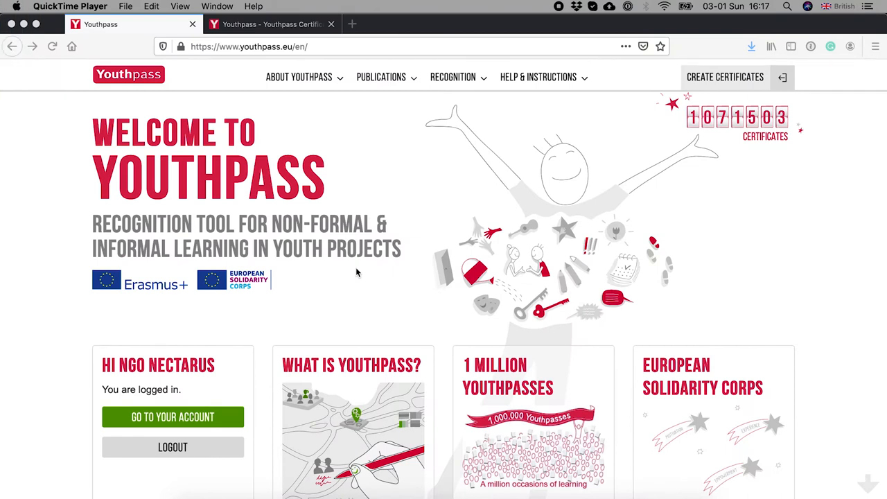
mouse_move(136, 162)
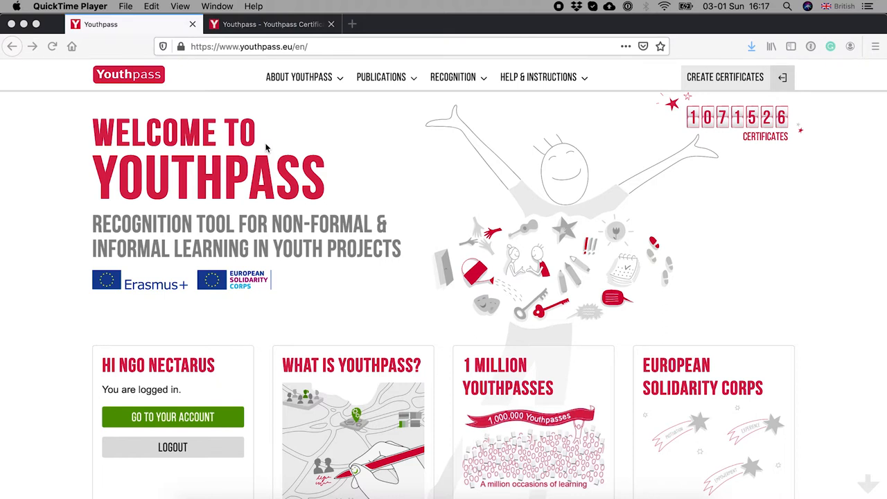
mouse_move(172, 302)
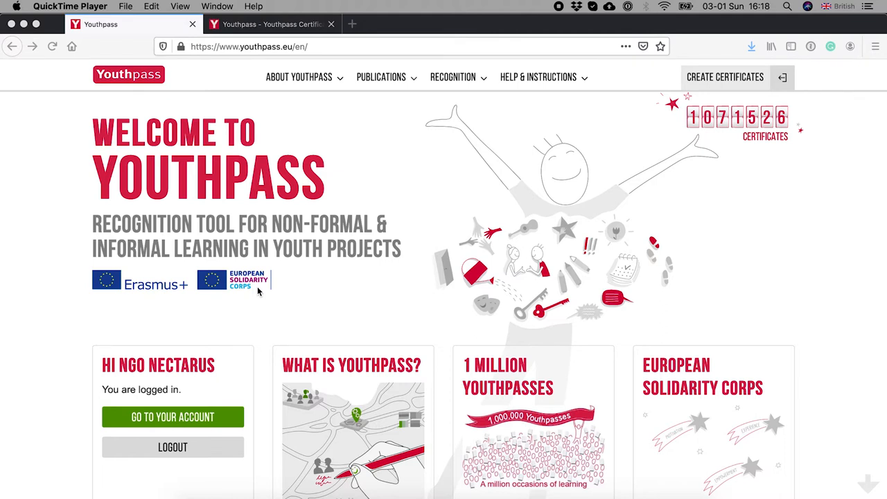
mouse_move(213, 294)
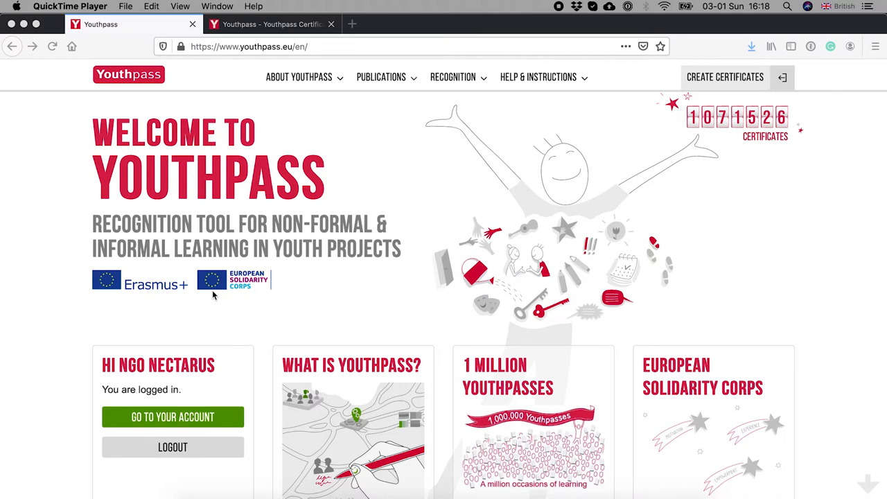
mouse_move(221, 318)
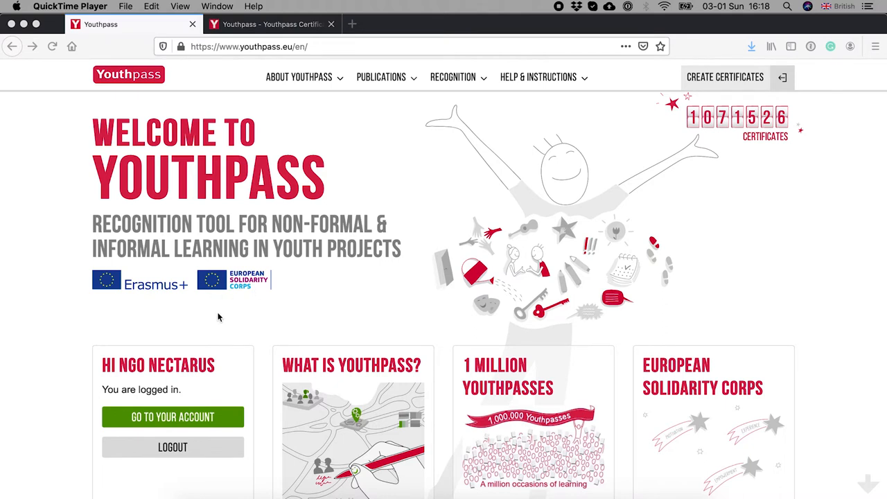
mouse_move(185, 399)
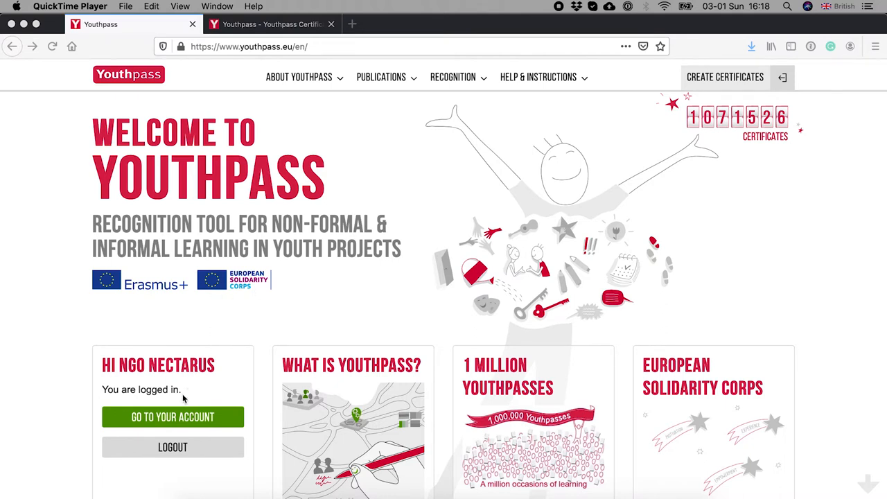
mouse_move(270, 24)
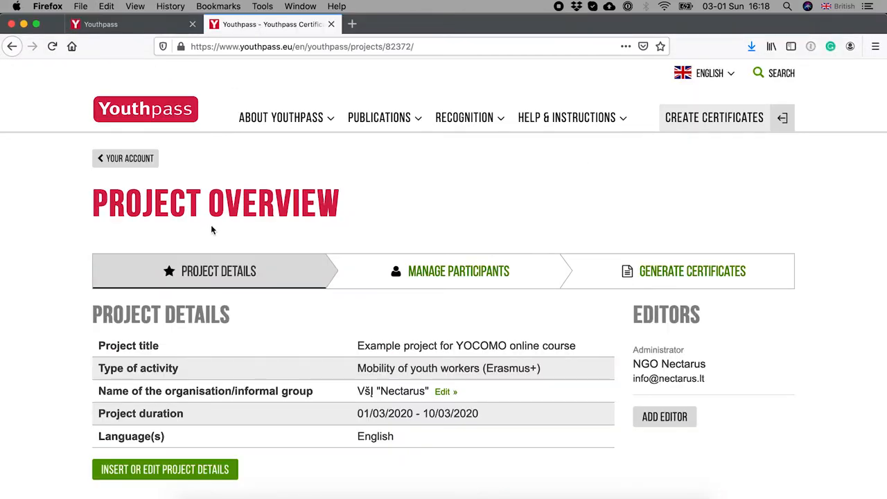
- Review the YOCOMO example project's details form from top to bottom and save it
scroll(down, 3)
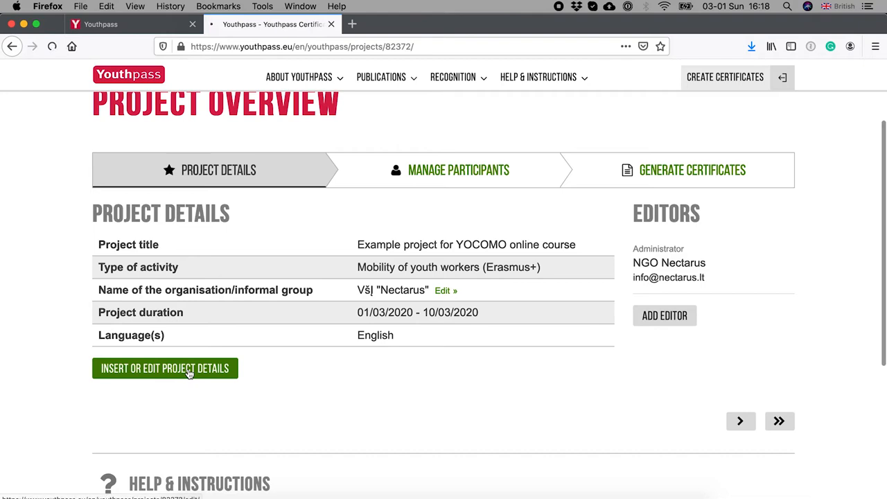
click(165, 369)
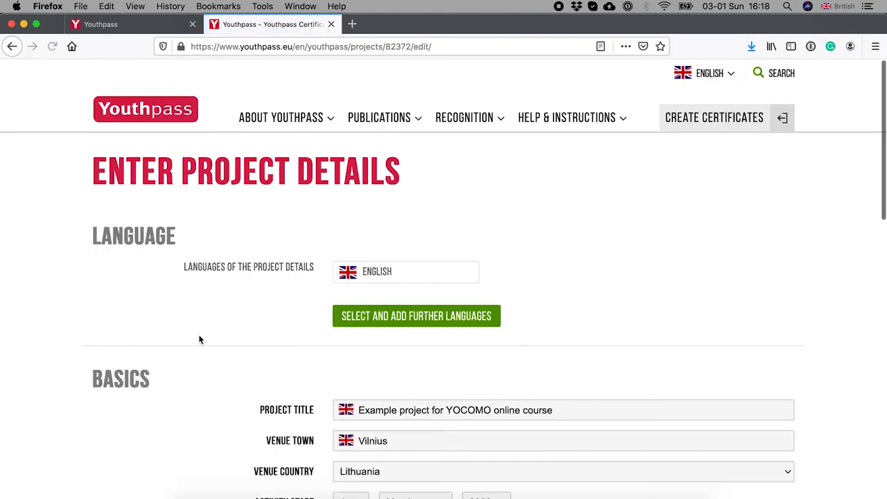
scroll(down, 3)
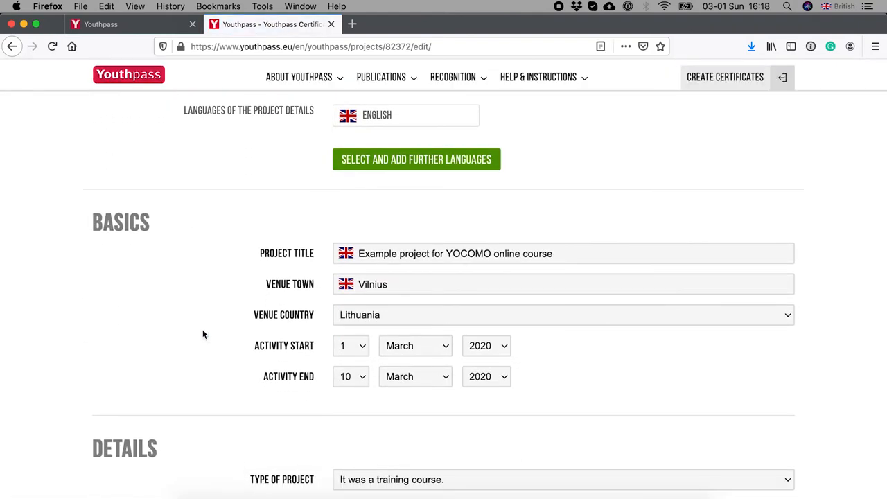
scroll(down, 3)
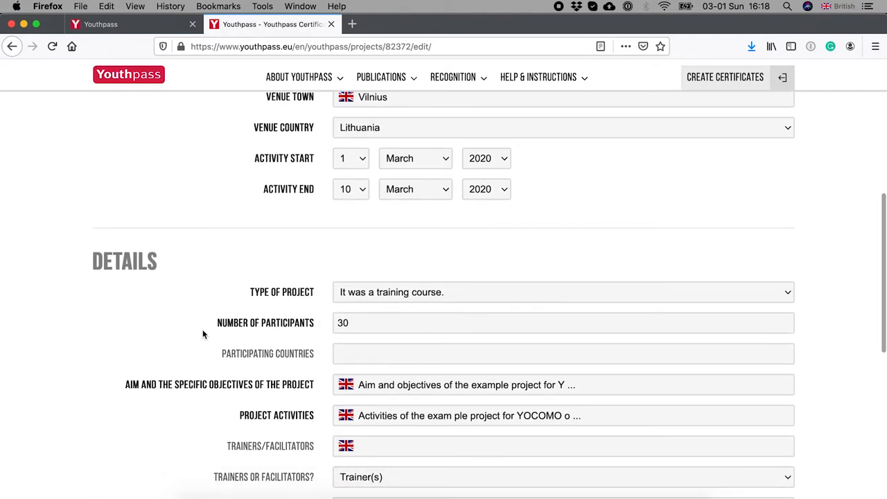
scroll(down, 3)
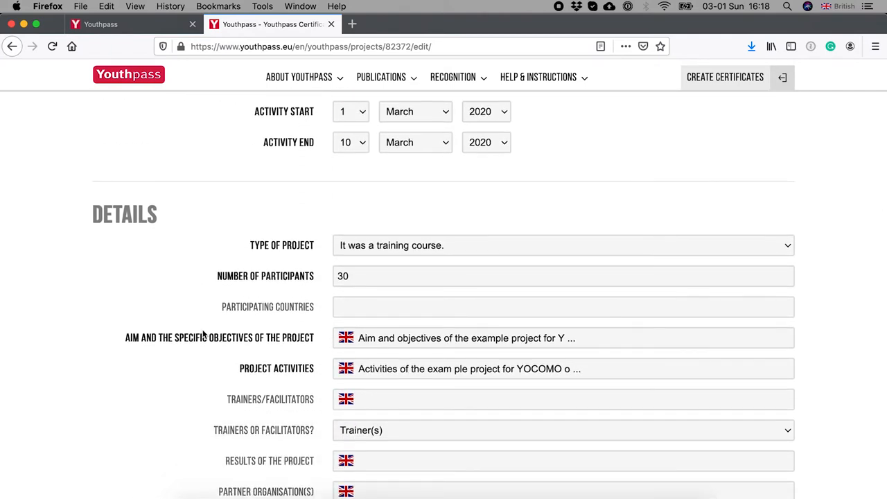
scroll(down, 3)
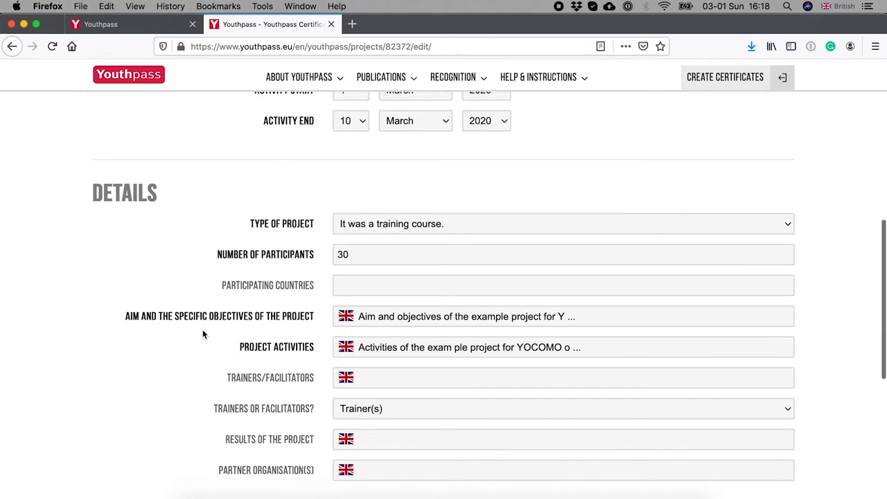
scroll(down, 3)
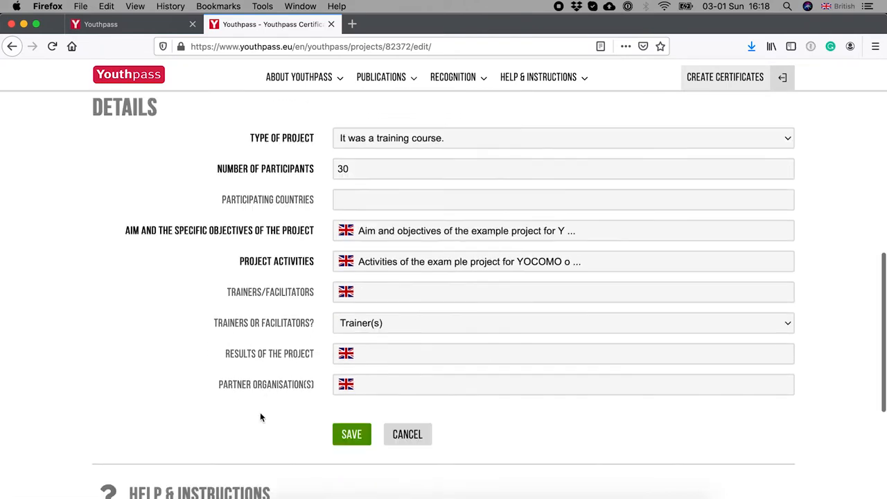
scroll(down, 3)
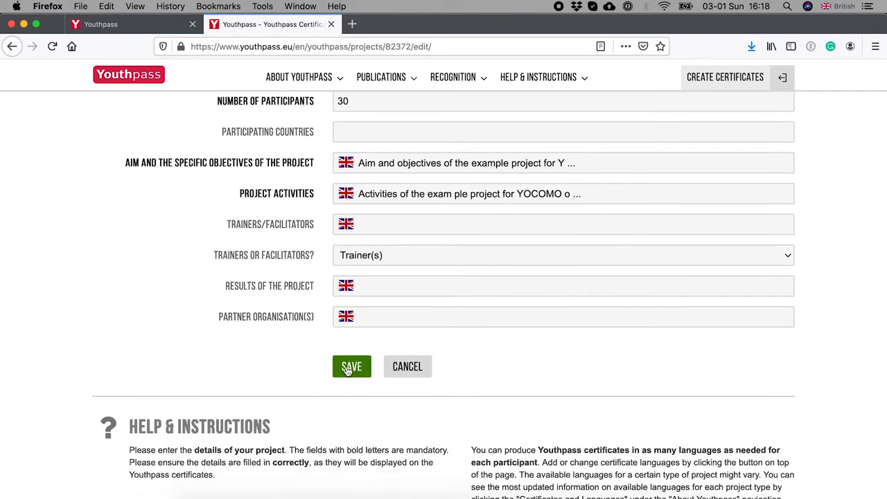
click(352, 366)
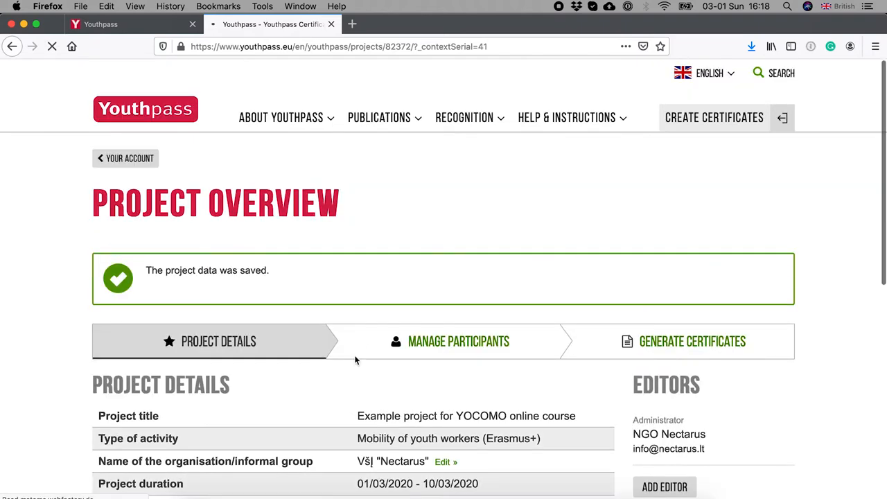
- Go to the Manage Participants step to reach MyName MySurname's certificate link
click(457, 341)
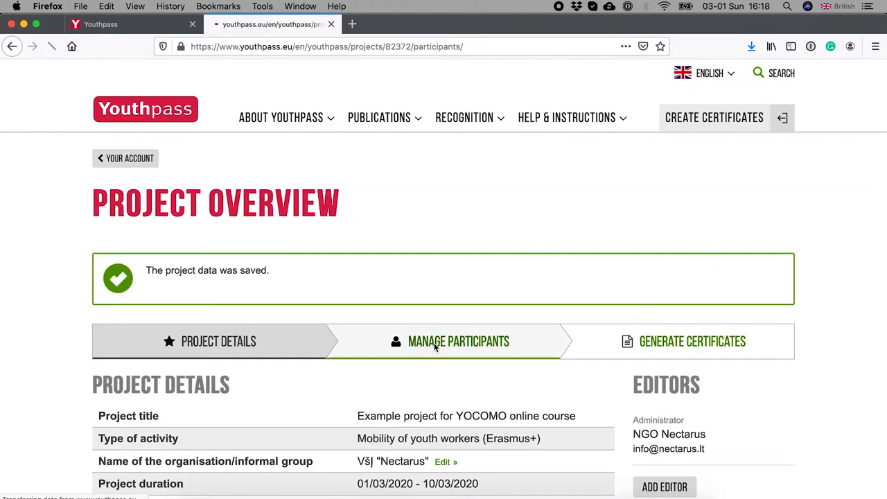
click(457, 341)
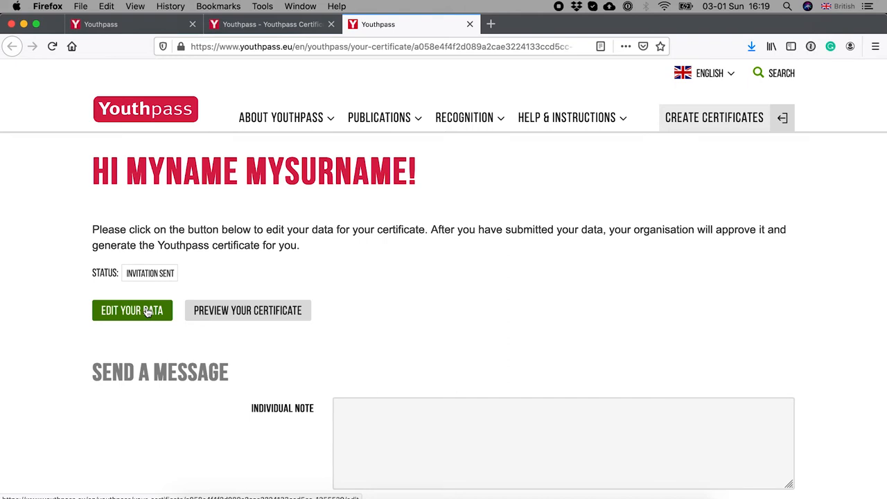
- Enter the participant's certificate data form and move down to the empty Key Competences list
click(132, 310)
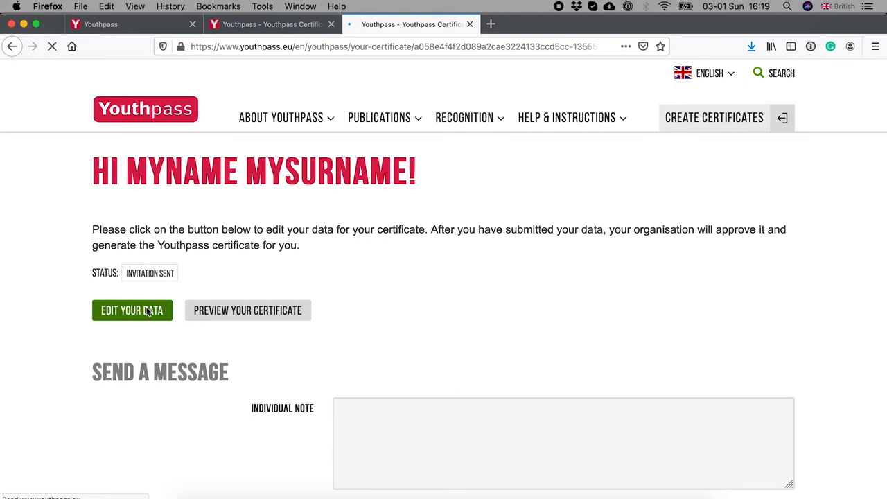
click(132, 310)
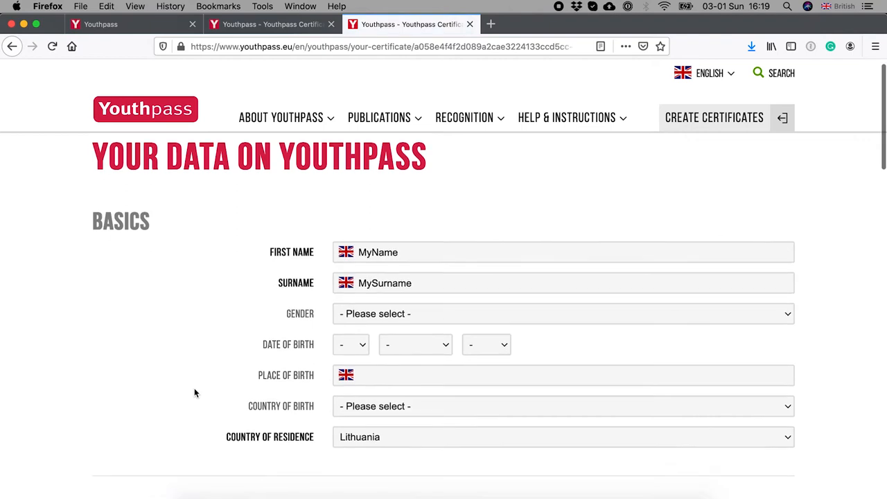
scroll(down, 3)
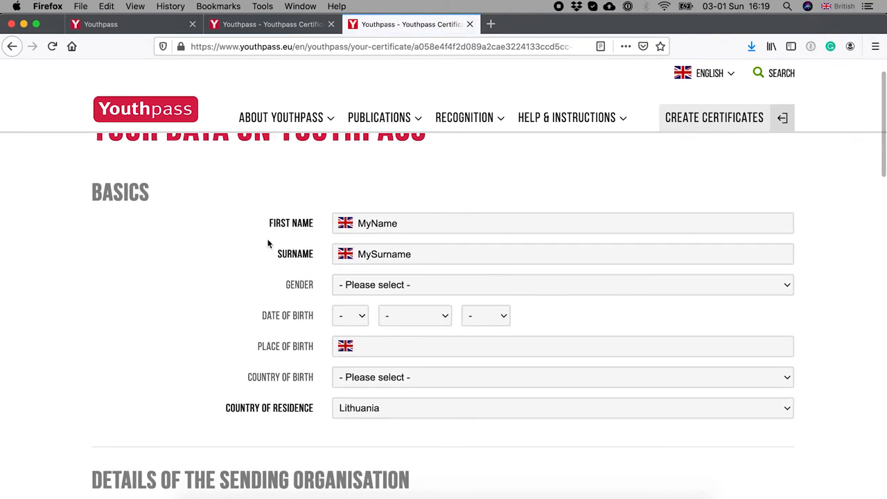
mouse_move(284, 230)
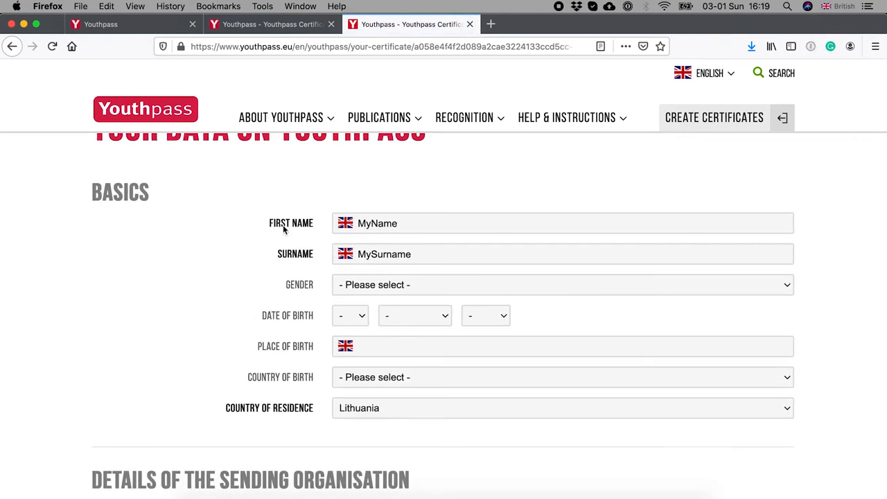
mouse_move(272, 277)
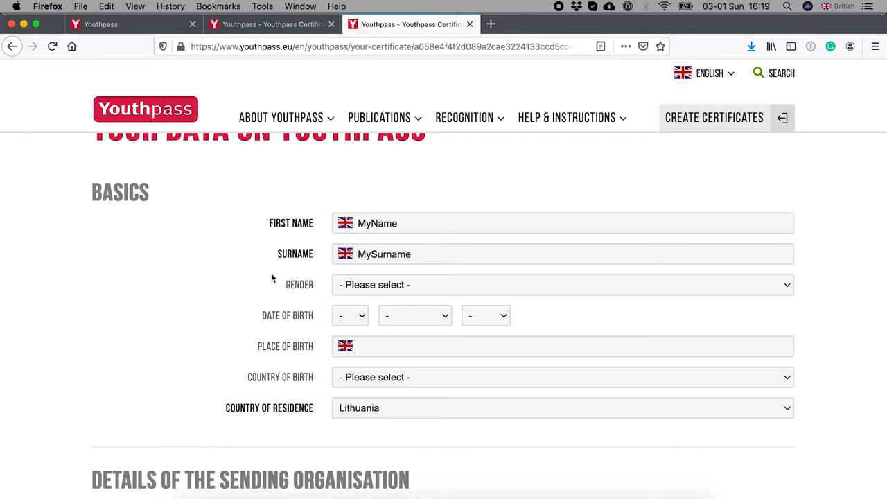
mouse_move(166, 322)
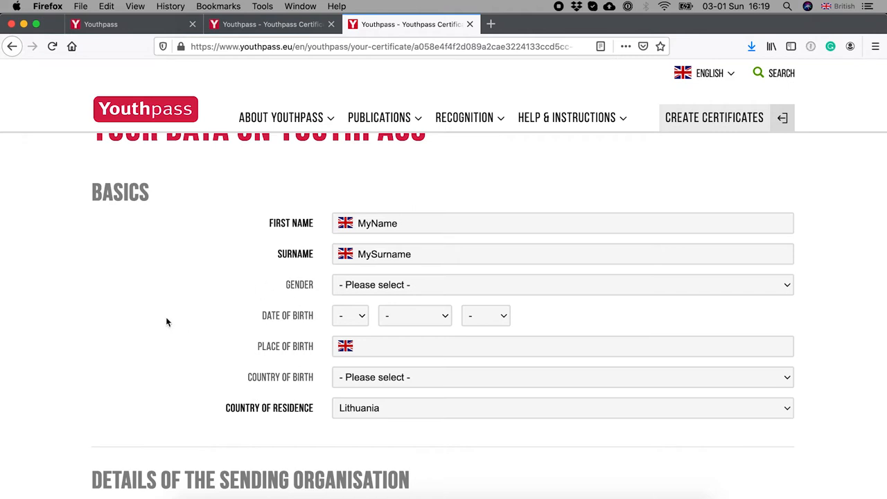
scroll(down, 3)
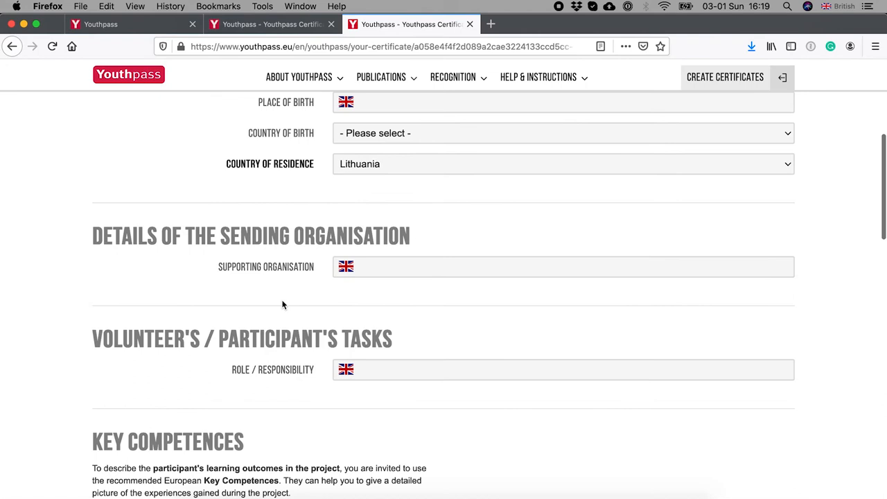
mouse_move(309, 310)
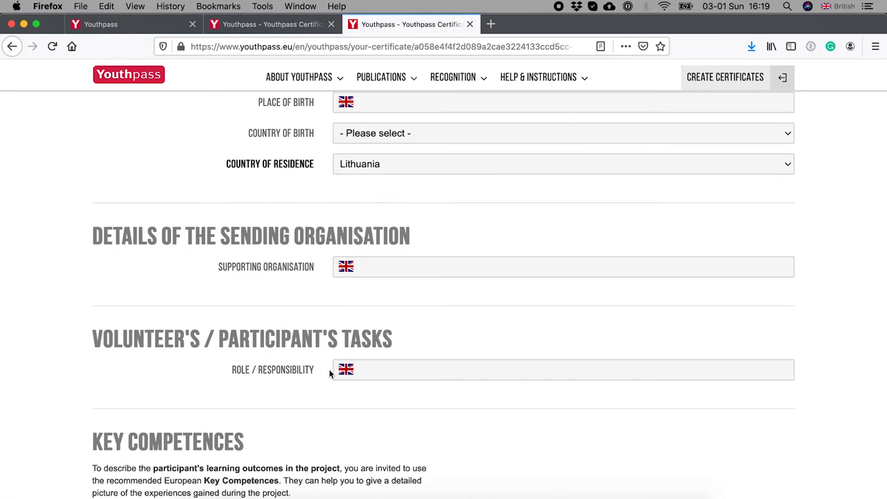
scroll(down, 3)
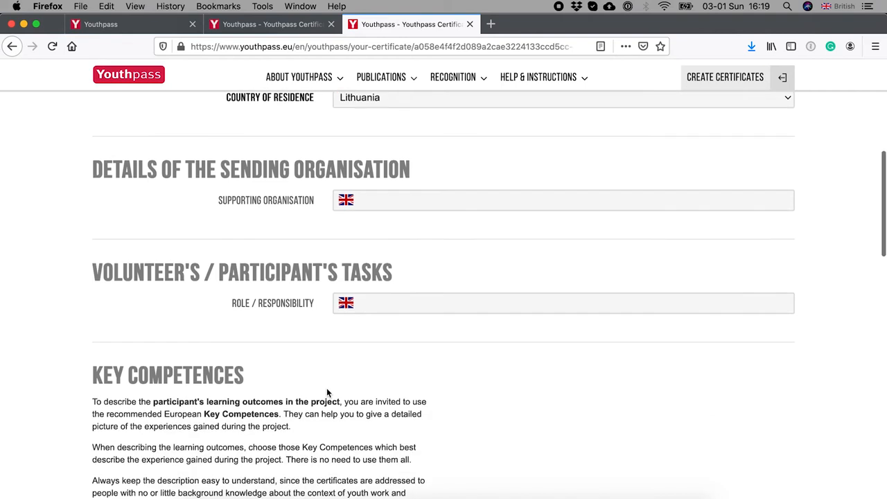
scroll(down, 3)
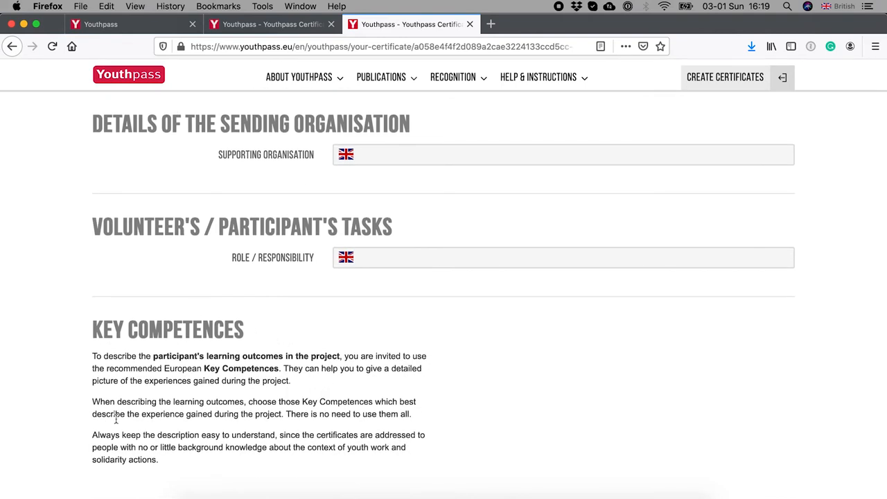
mouse_move(242, 331)
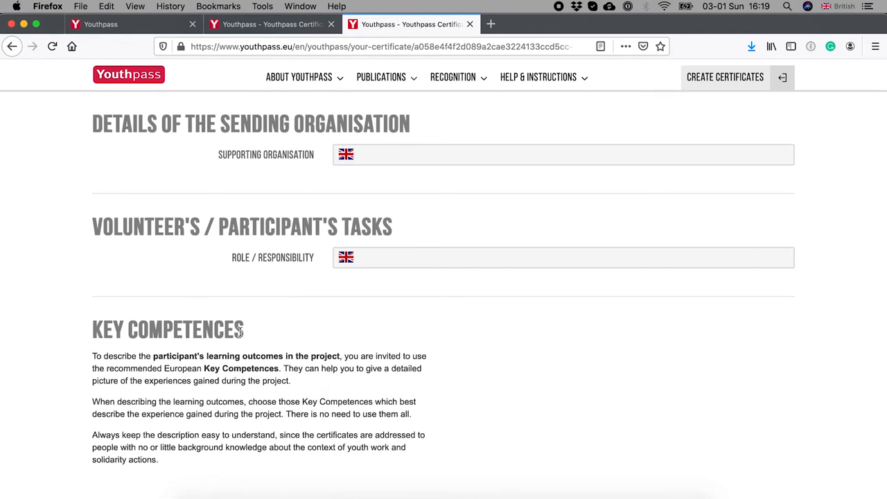
mouse_move(233, 366)
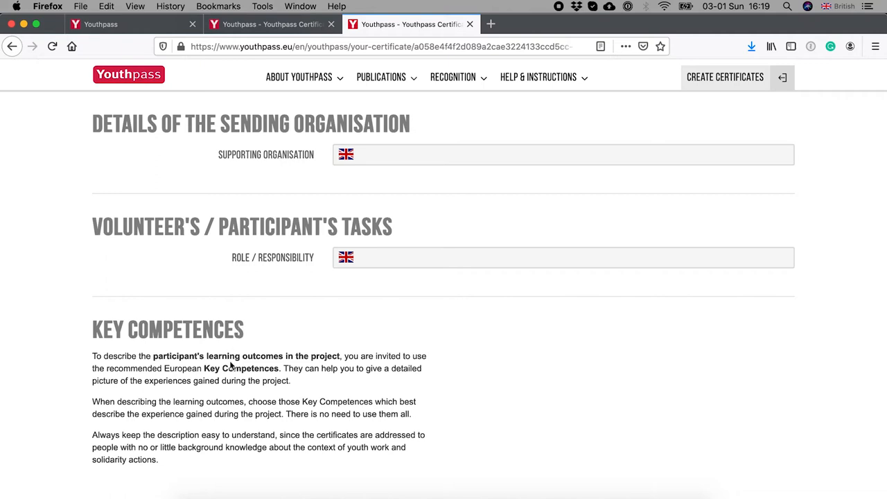
mouse_move(241, 430)
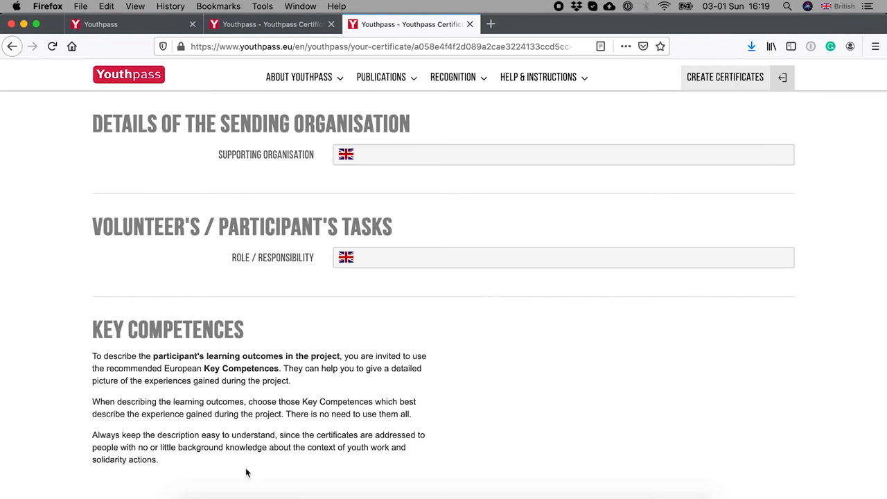
scroll(down, 3)
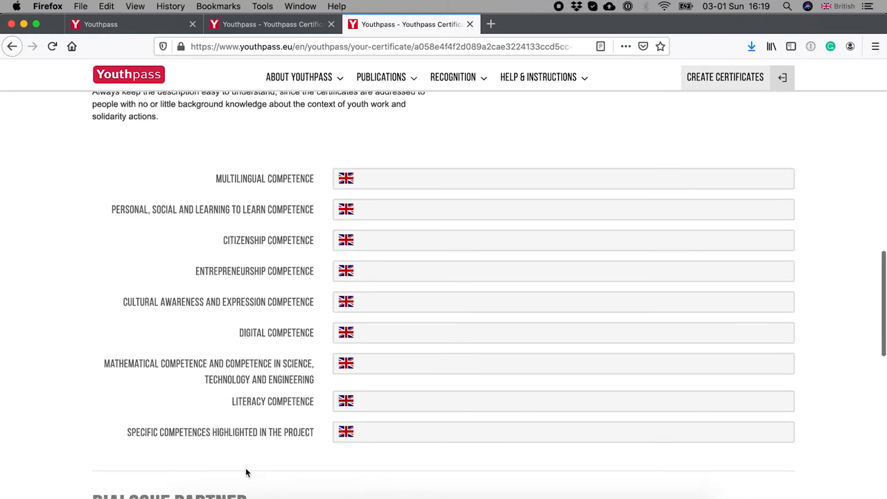
mouse_move(279, 390)
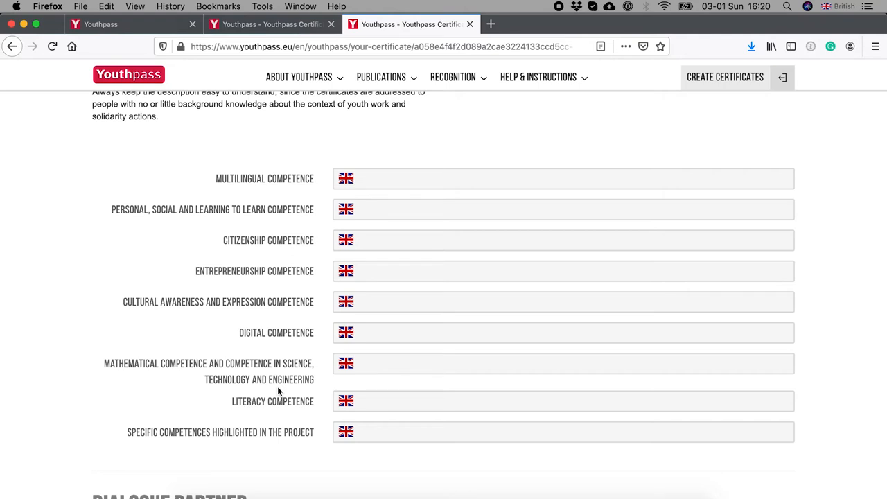
mouse_move(448, 244)
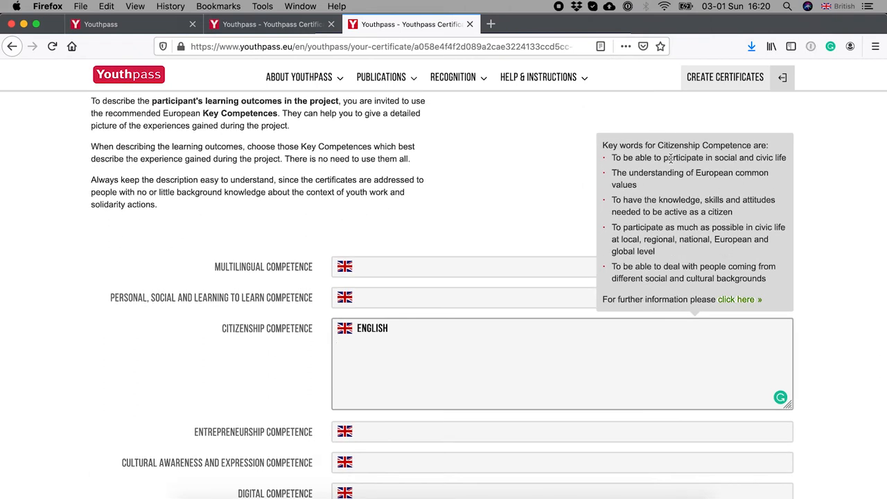
mouse_move(652, 280)
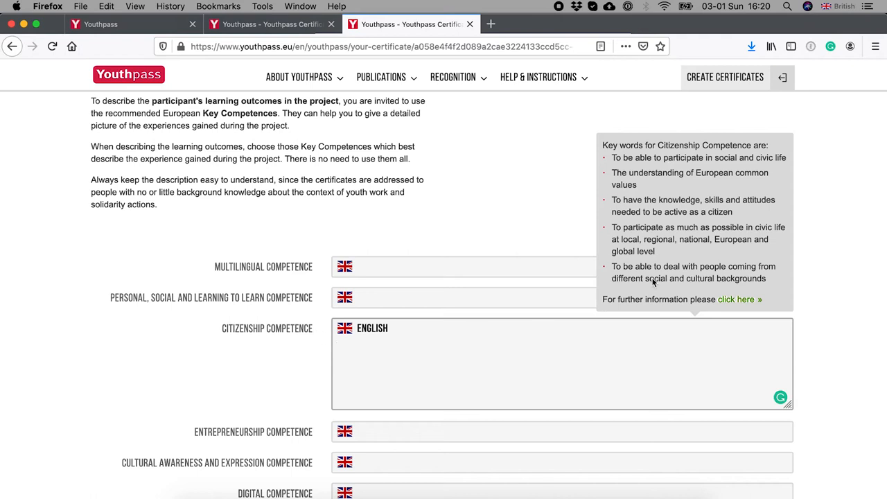
click(335, 344)
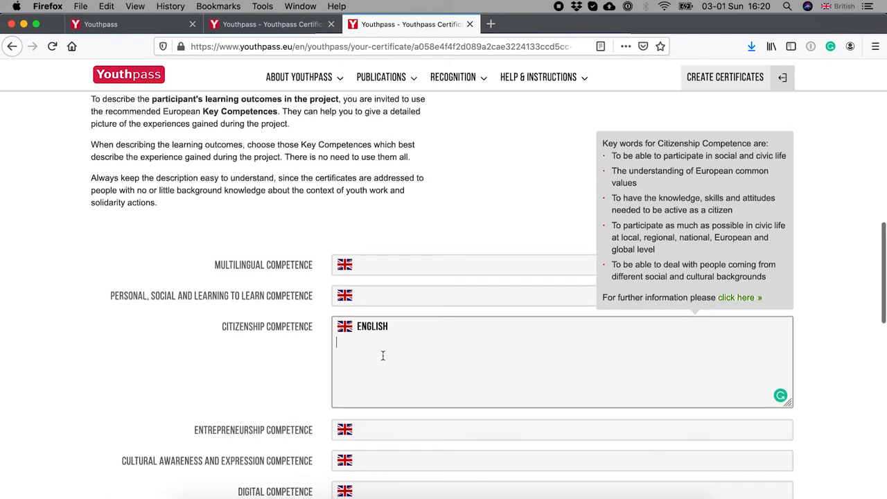
scroll(down, 3)
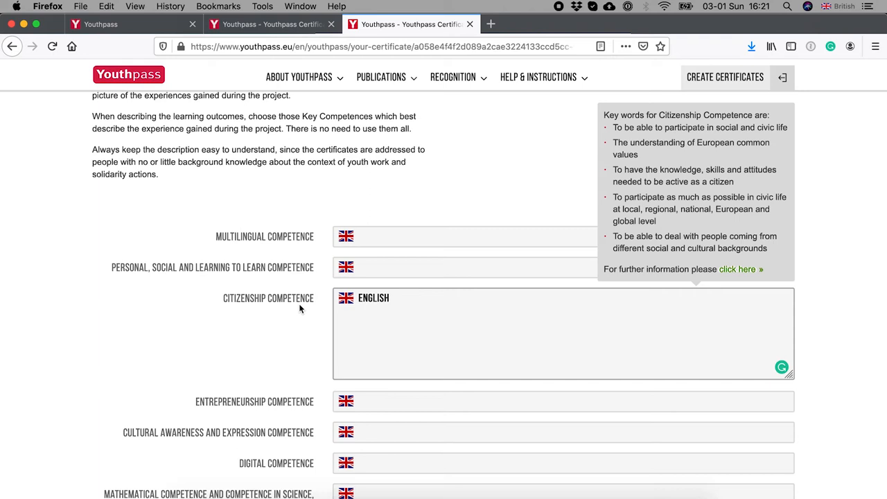
click(340, 313)
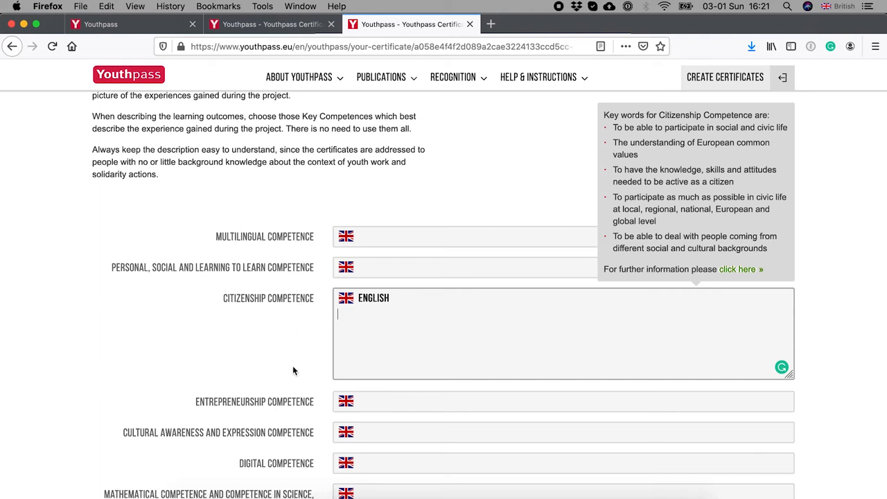
scroll(down, 3)
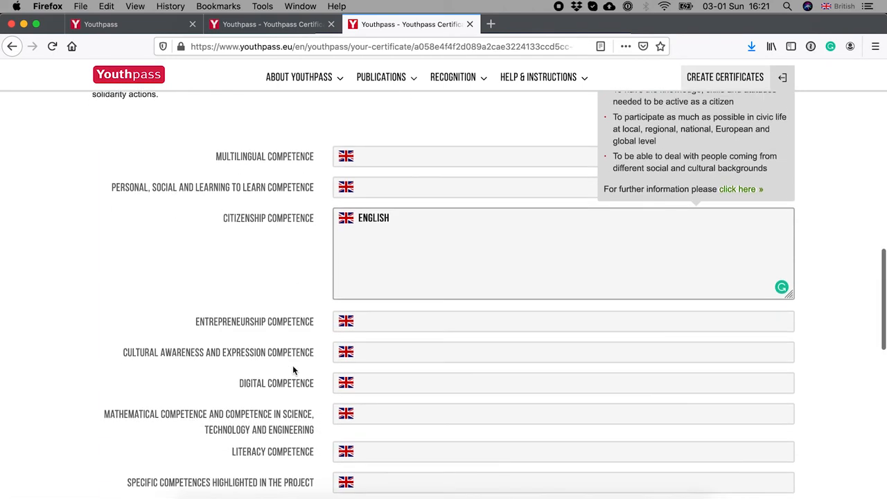
- Bring the Specific Competences Highlighted in the Project field into view for expansion
scroll(down, 3)
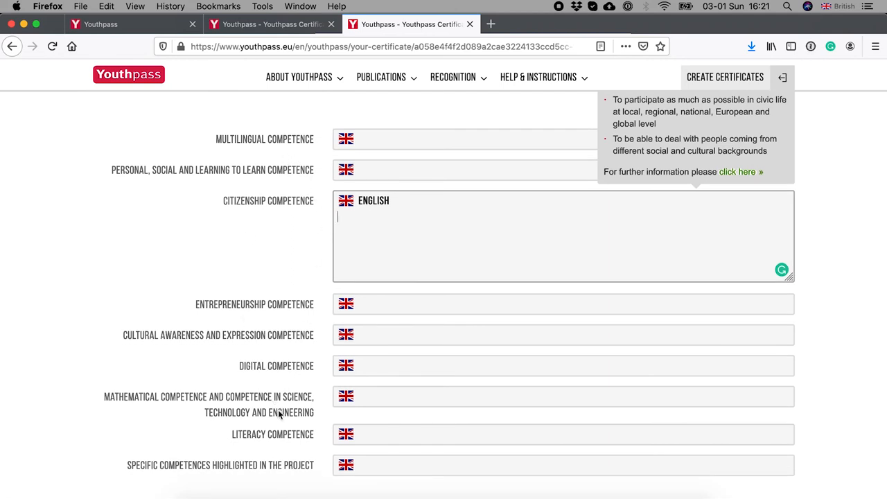
scroll(down, 3)
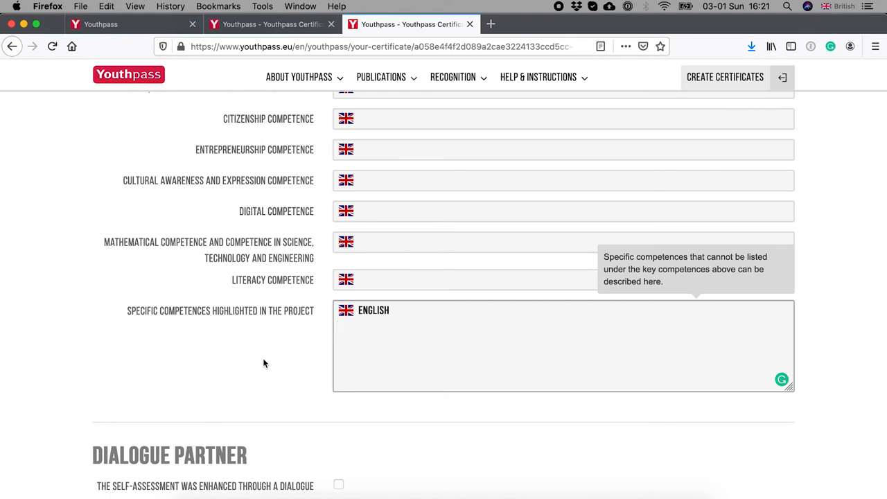
- Reach the Dialogue Partner, Additional Information sections and save options at the form's end
scroll(down, 3)
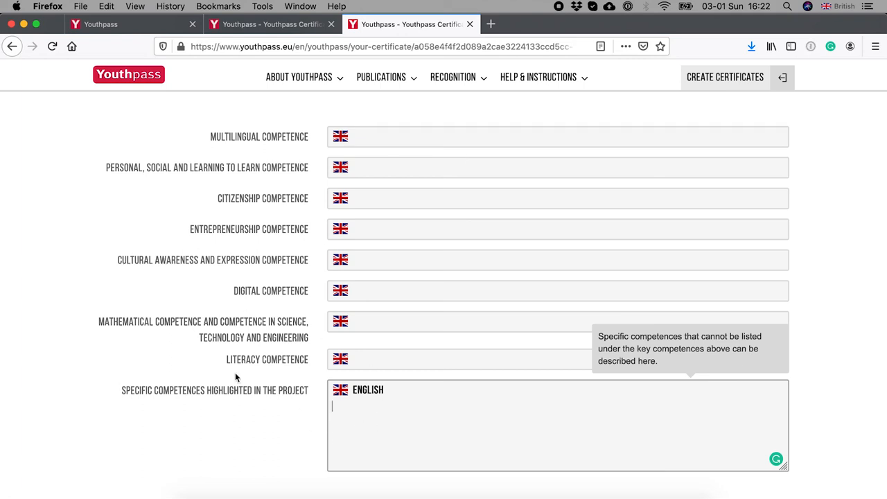
scroll(down, 3)
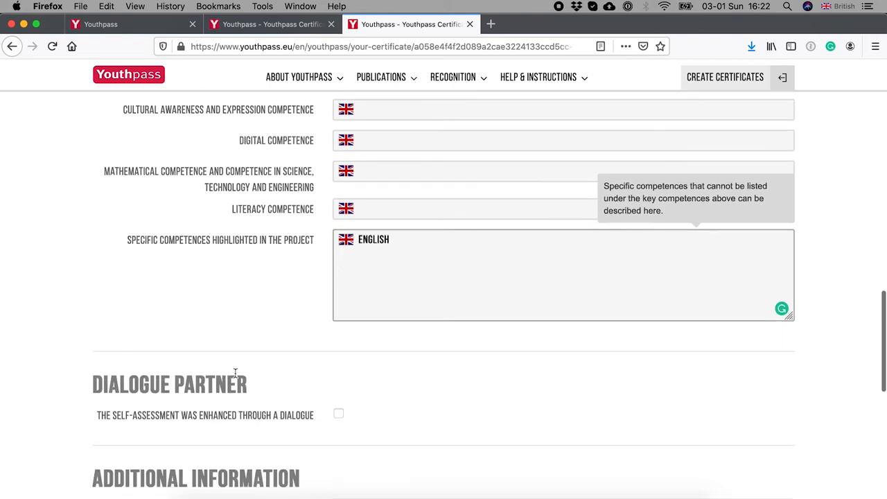
scroll(down, 3)
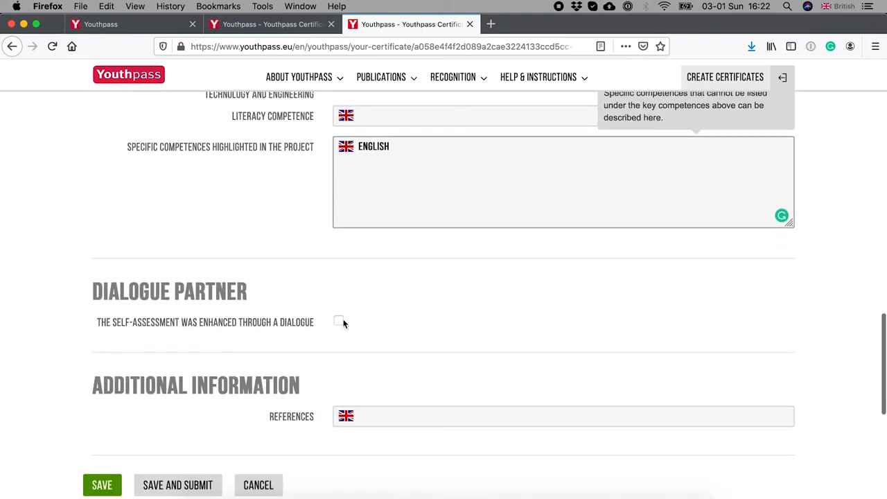
click(338, 322)
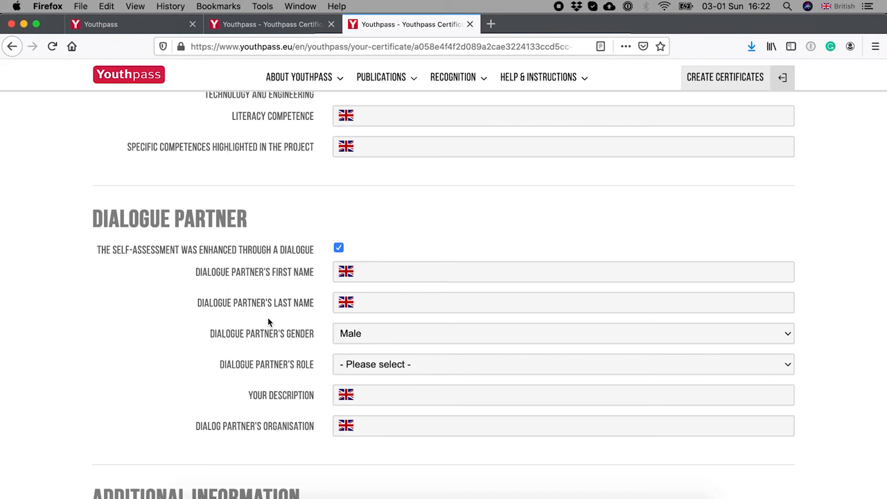
mouse_move(291, 377)
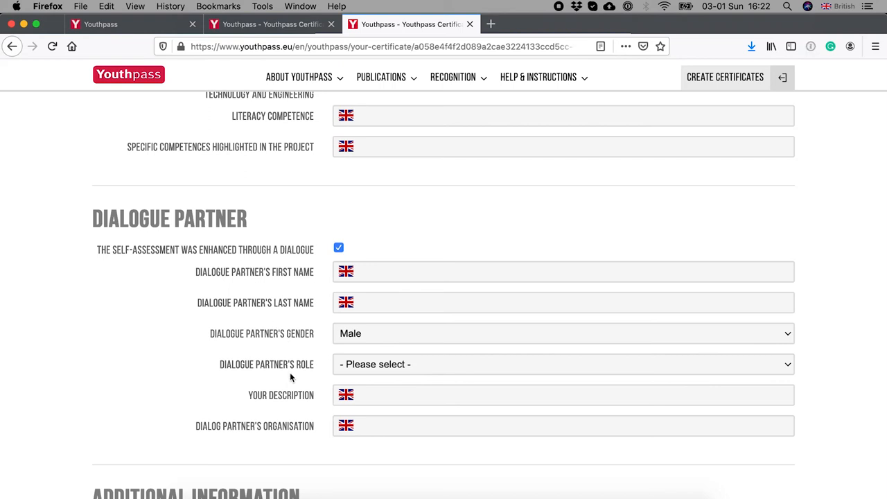
scroll(down, 3)
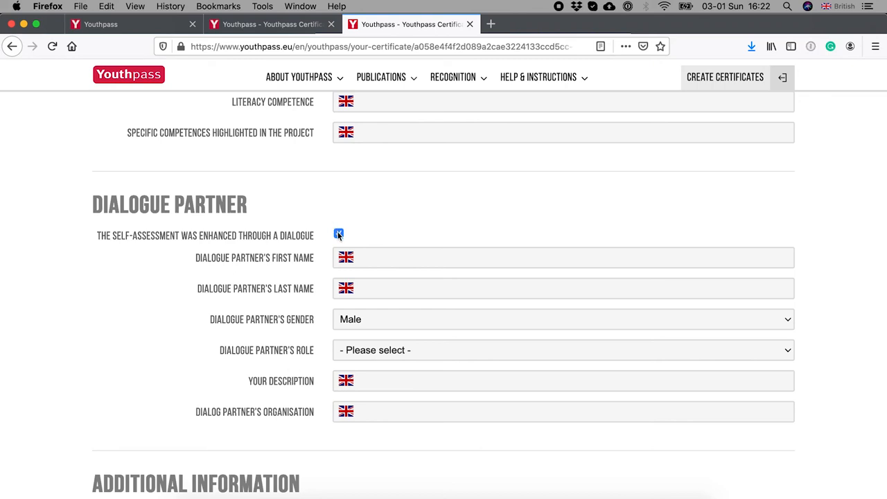
click(338, 236)
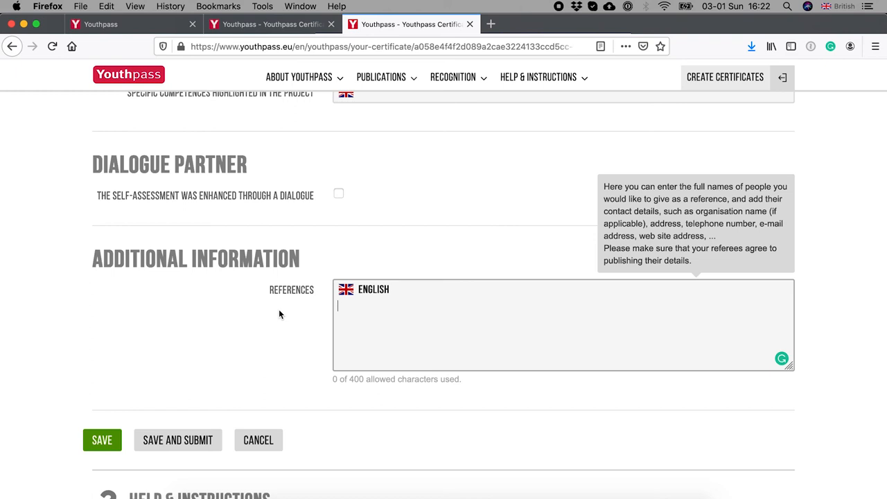
mouse_move(272, 346)
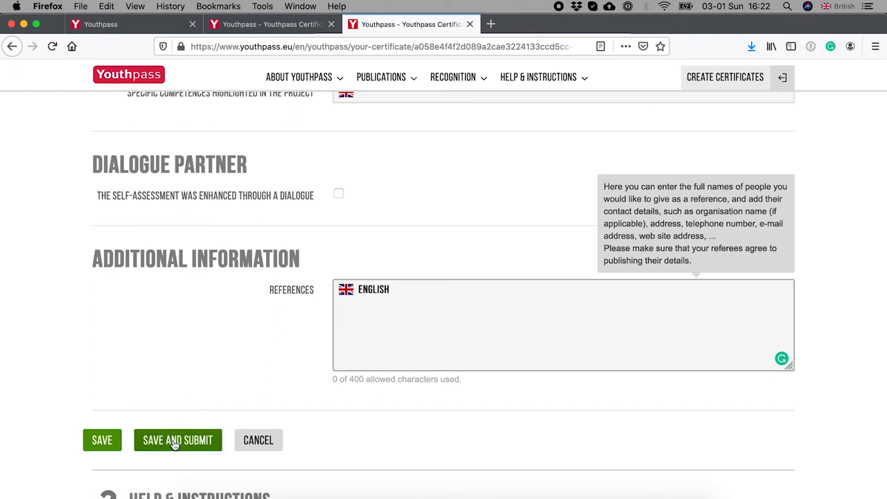
mouse_move(217, 374)
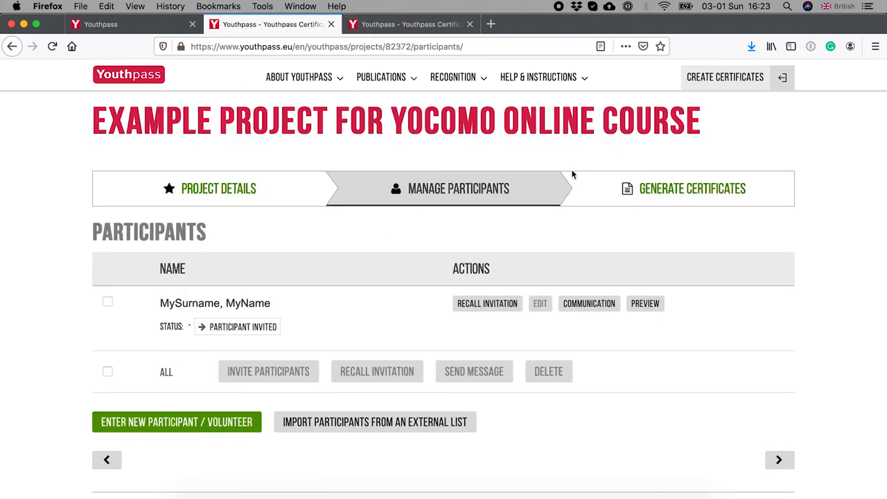
- Switch the project to its Generate Certificates step with all participants chosen
click(693, 188)
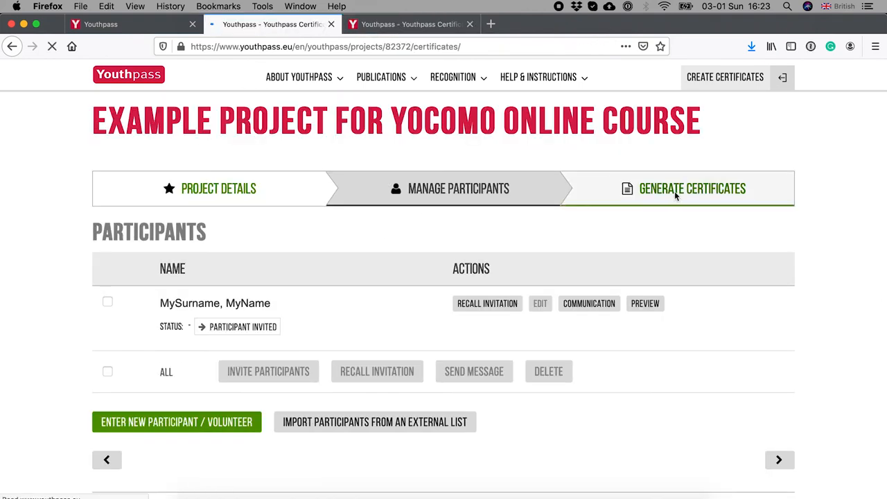
click(692, 188)
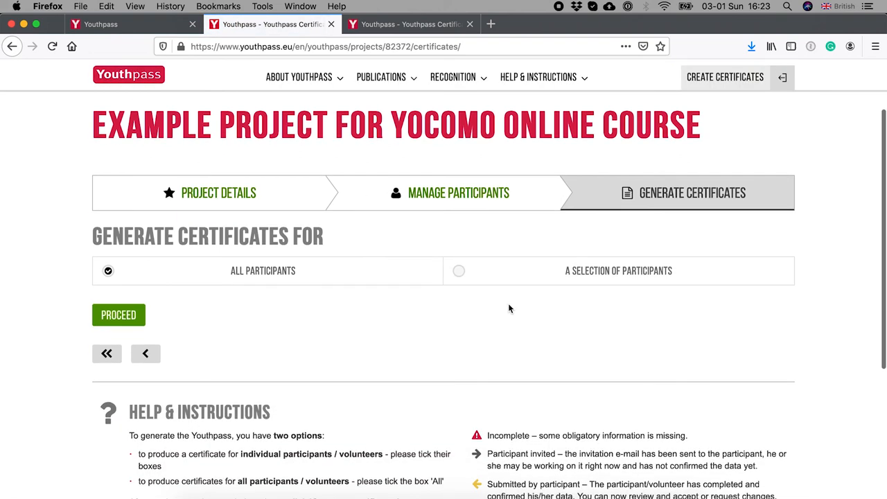